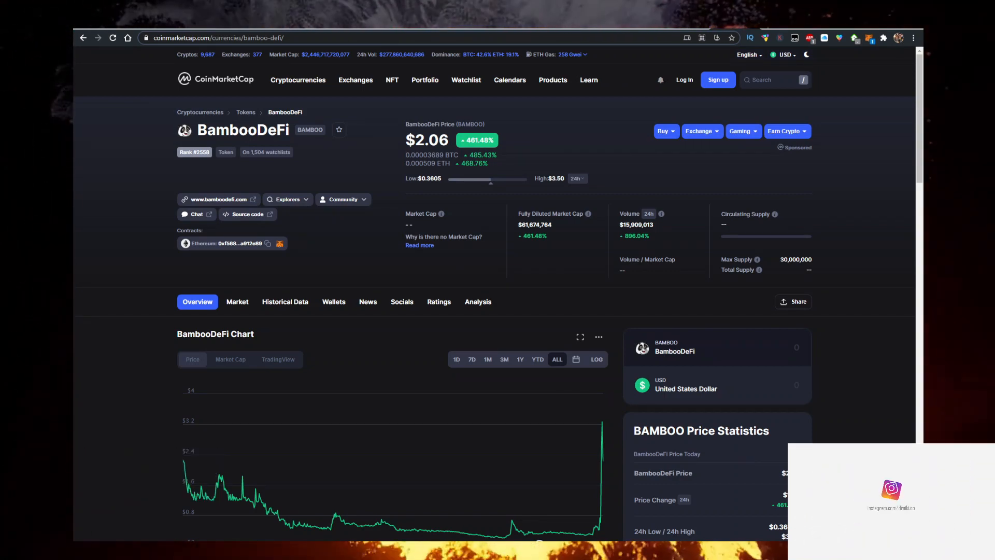
# Show Gate.io's Trade menu listing spot, margin, ETF and derivatives trading over BAMBOO/USDT
pyautogui.scroll(-3)
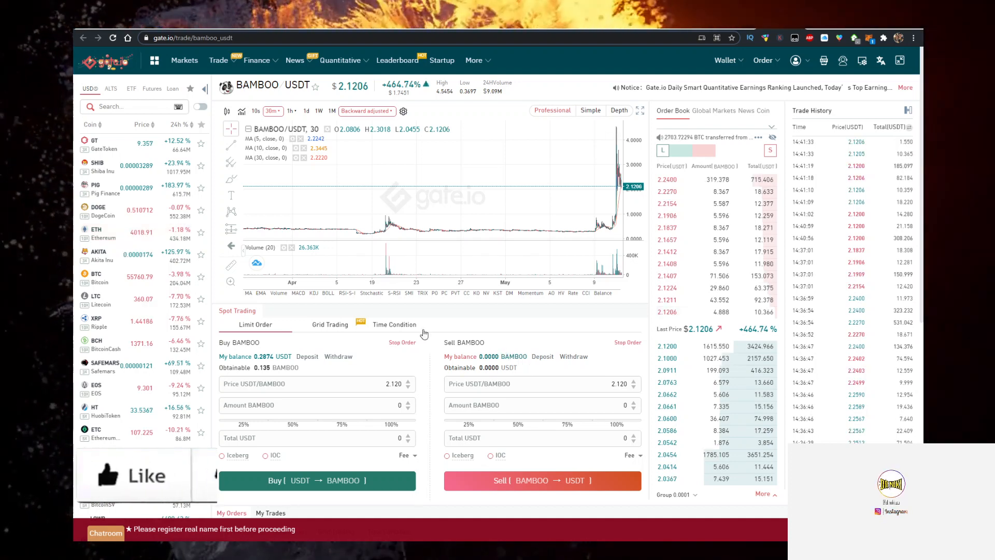
pyautogui.click(218, 60)
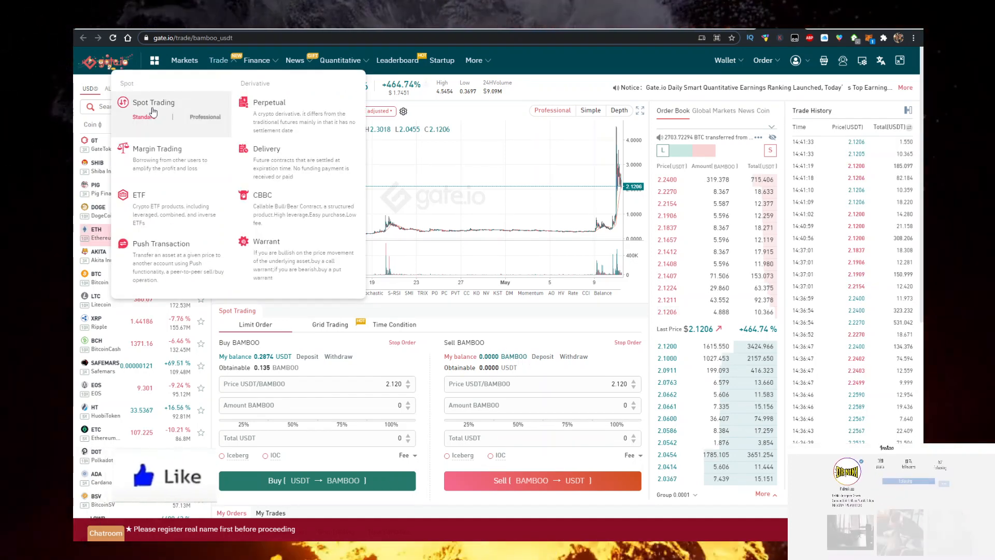